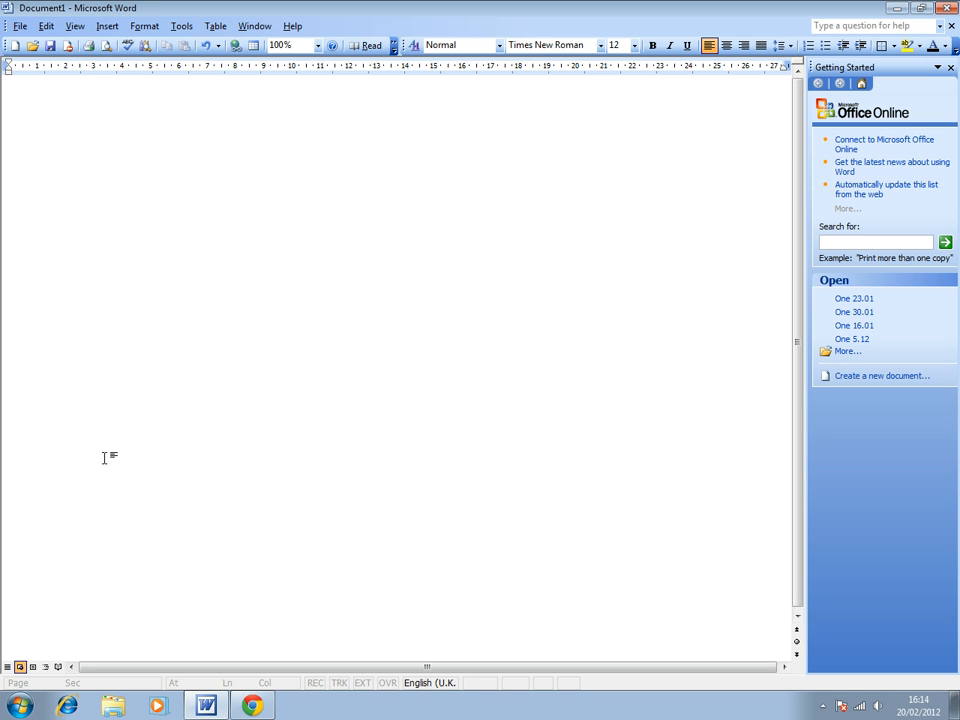
mouse_move(95, 143)
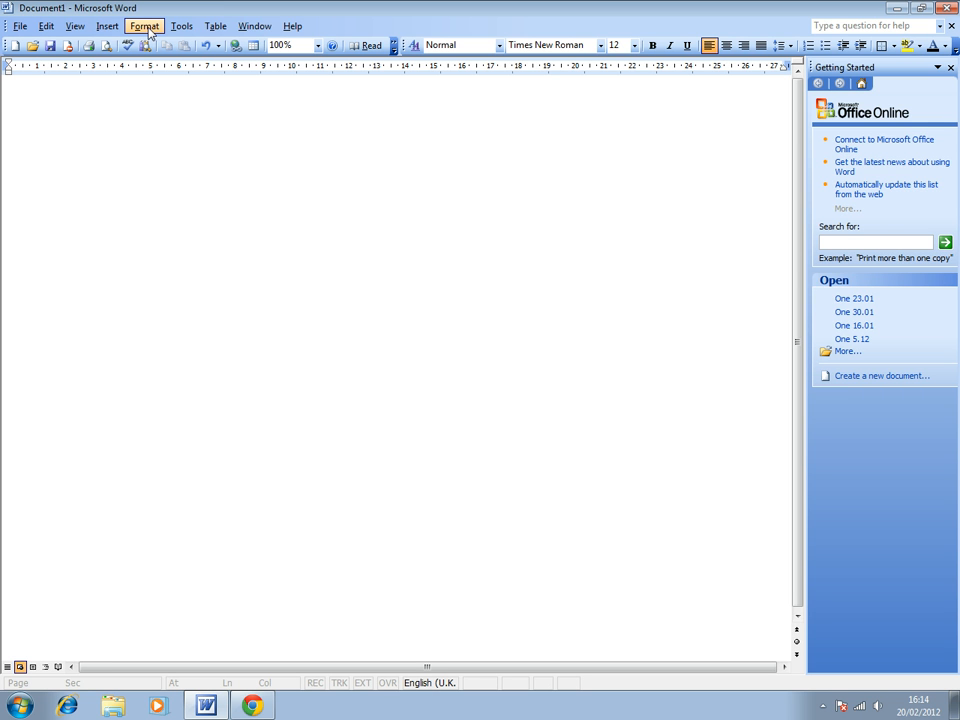
- Show the Format > Background colour palette over the blank document
left_click(144, 25)
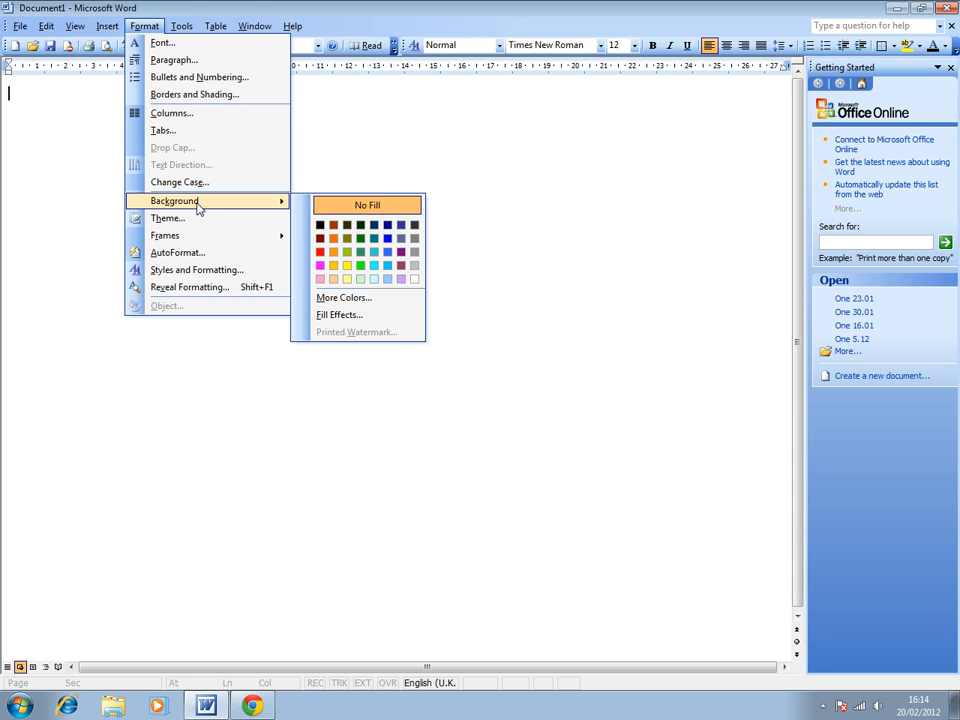
mouse_move(367, 204)
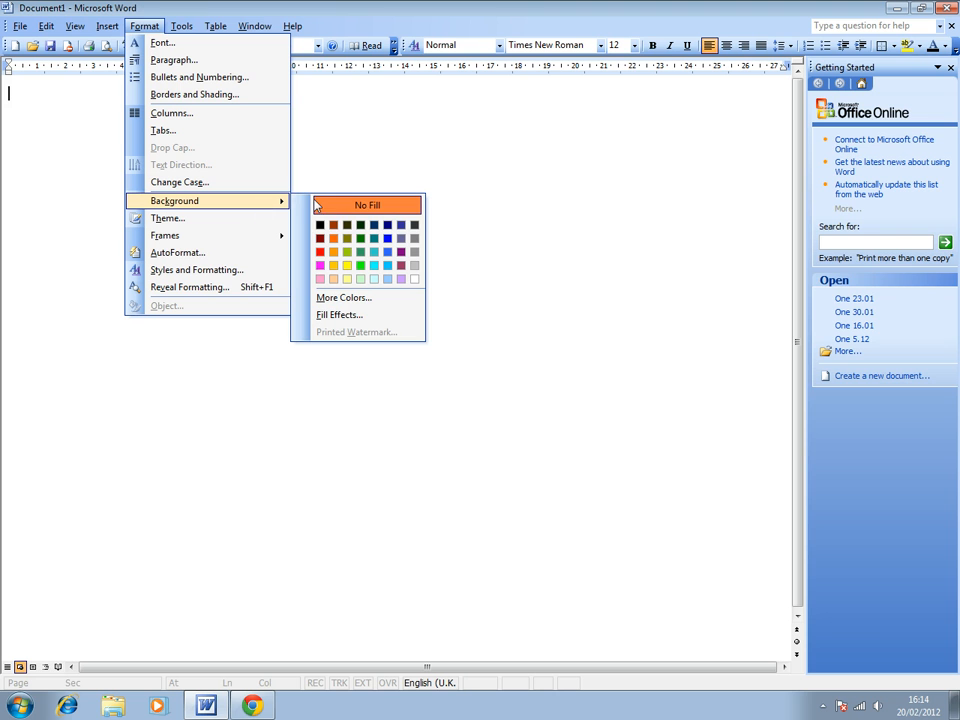
mouse_move(328, 218)
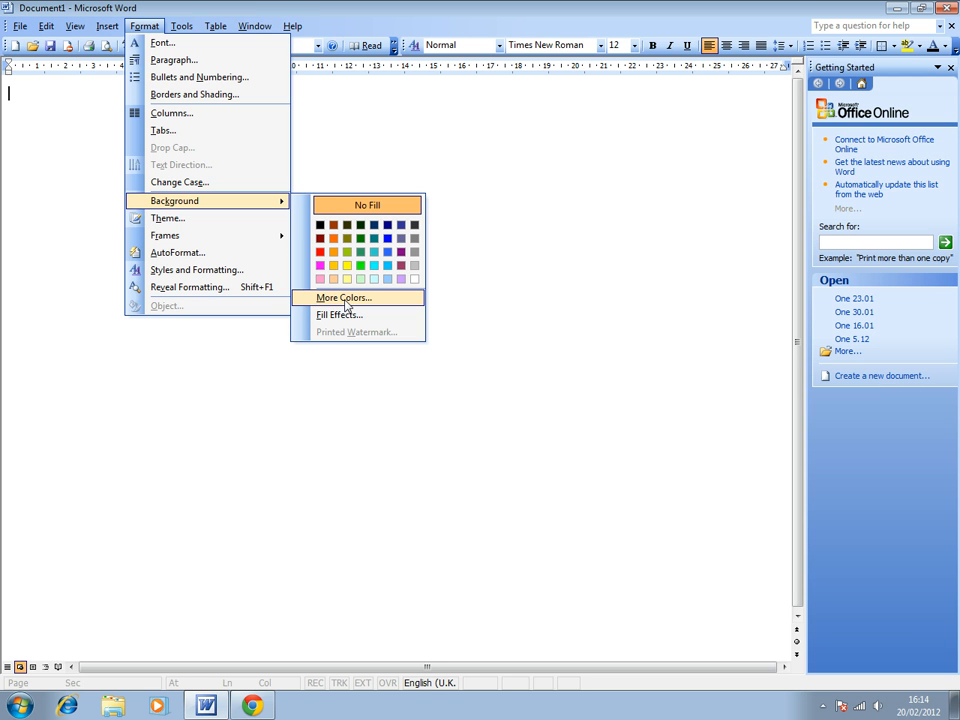
mouse_move(350, 305)
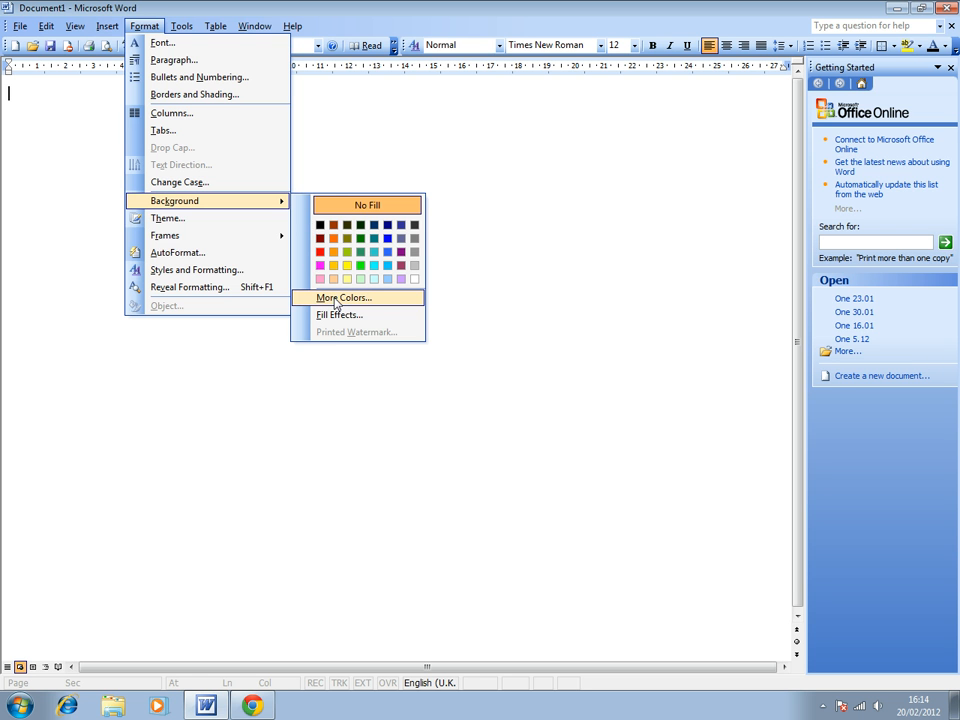
- Apply a pale cream page background via More Colors on the Standard tab
left_click(342, 297)
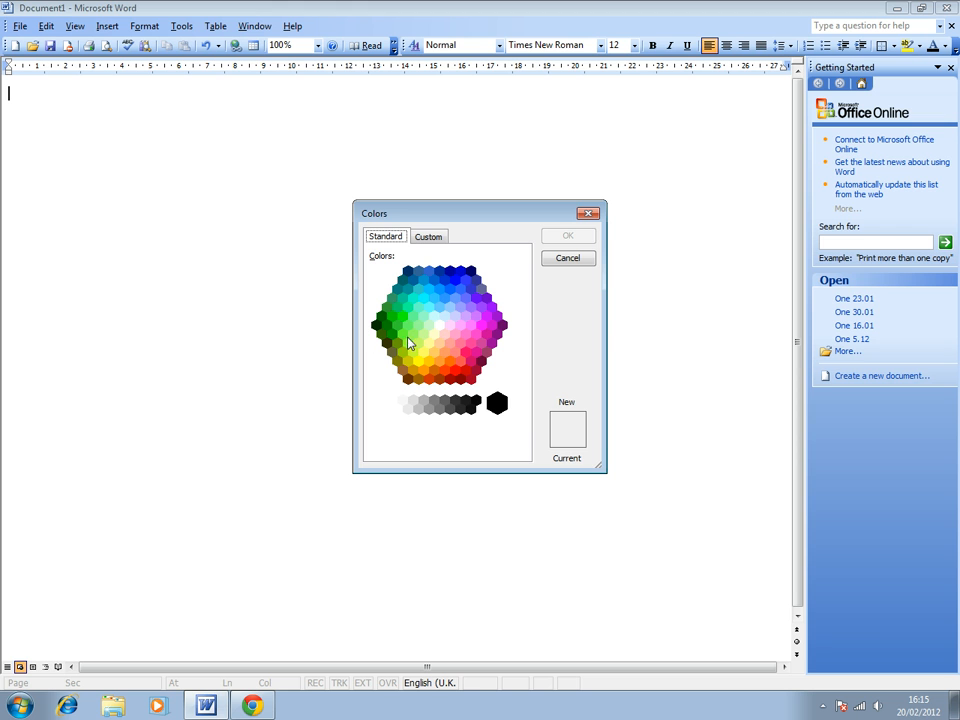
left_click(434, 335)
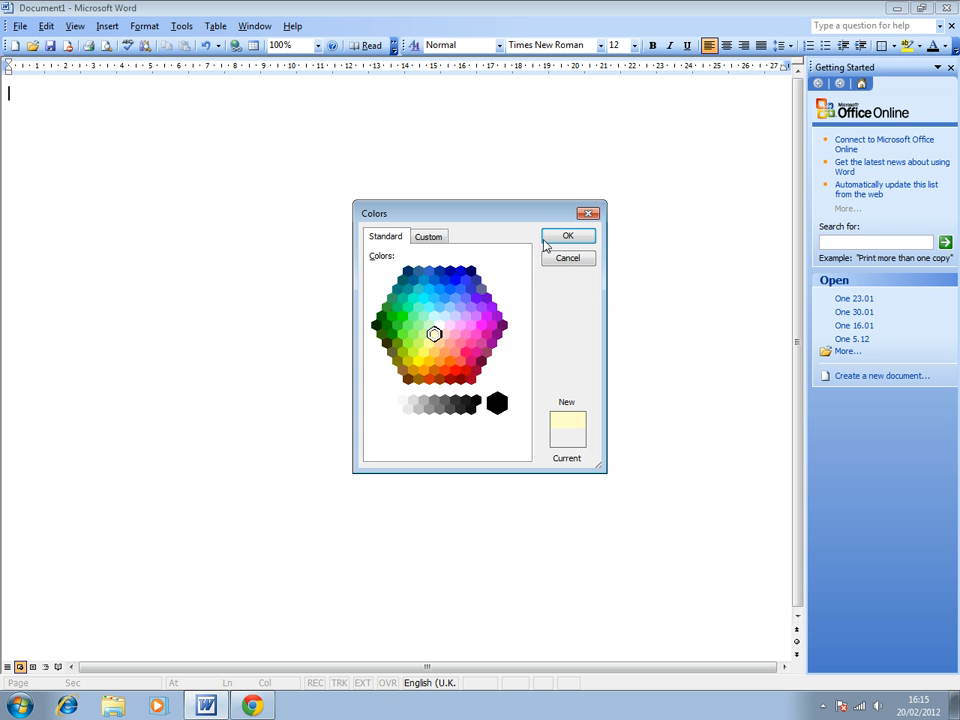
left_click(567, 235)
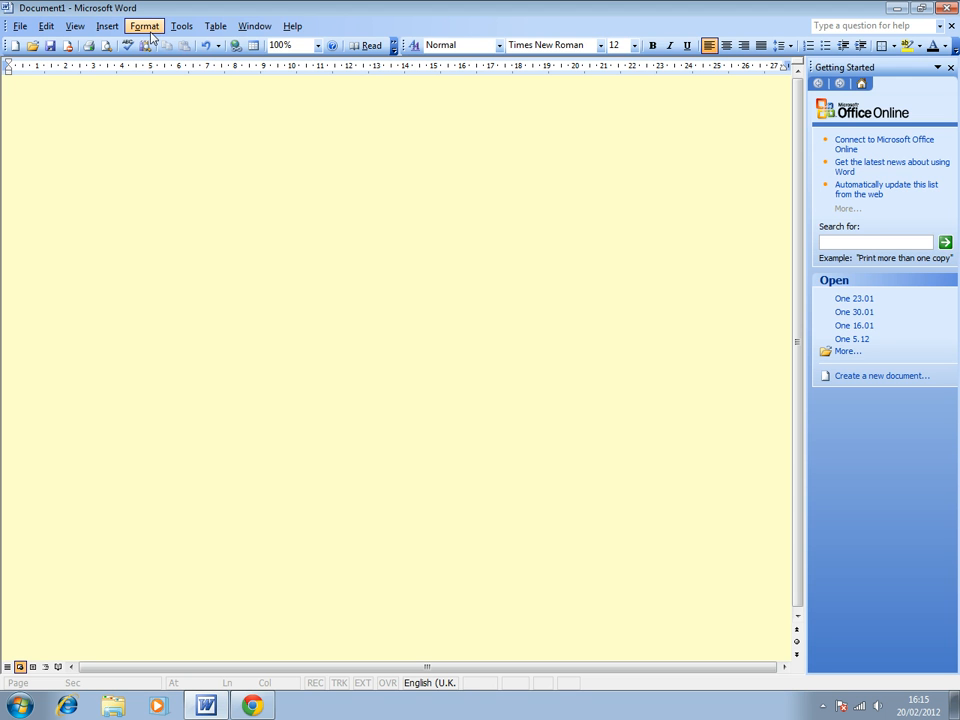
- Switch the page background to the Green swatch from Format > Background
left_click(144, 25)
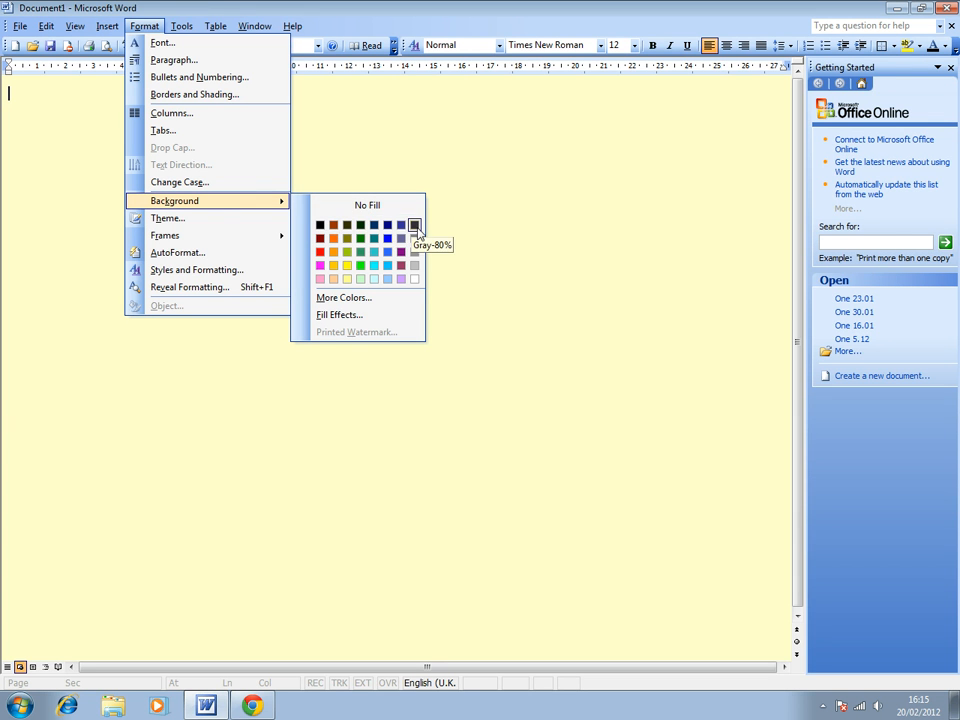
mouse_move(360, 238)
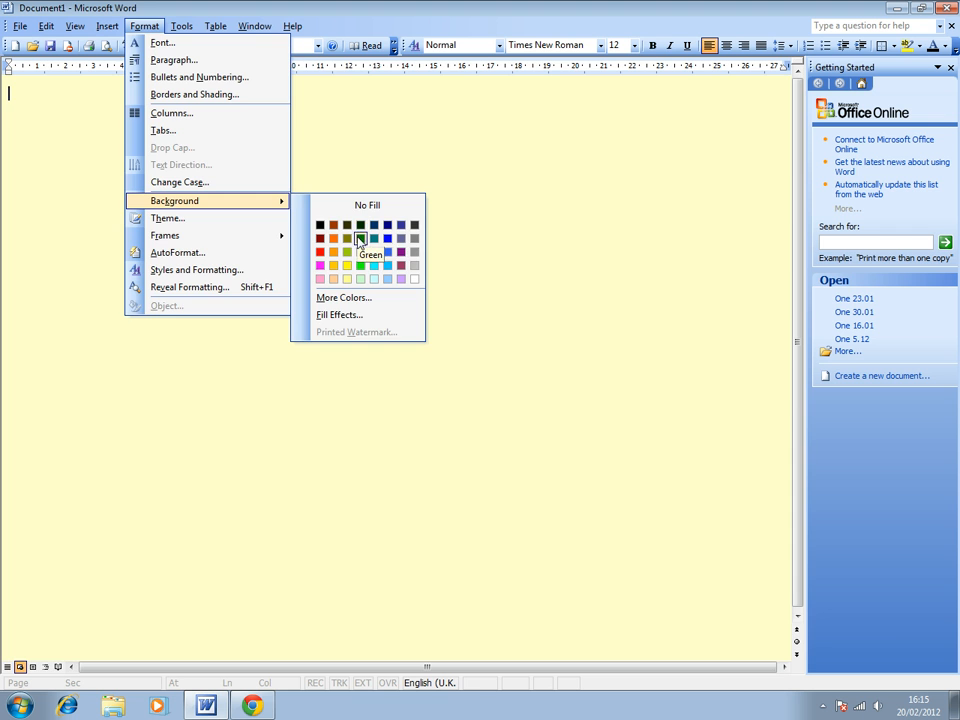
left_click(360, 238)
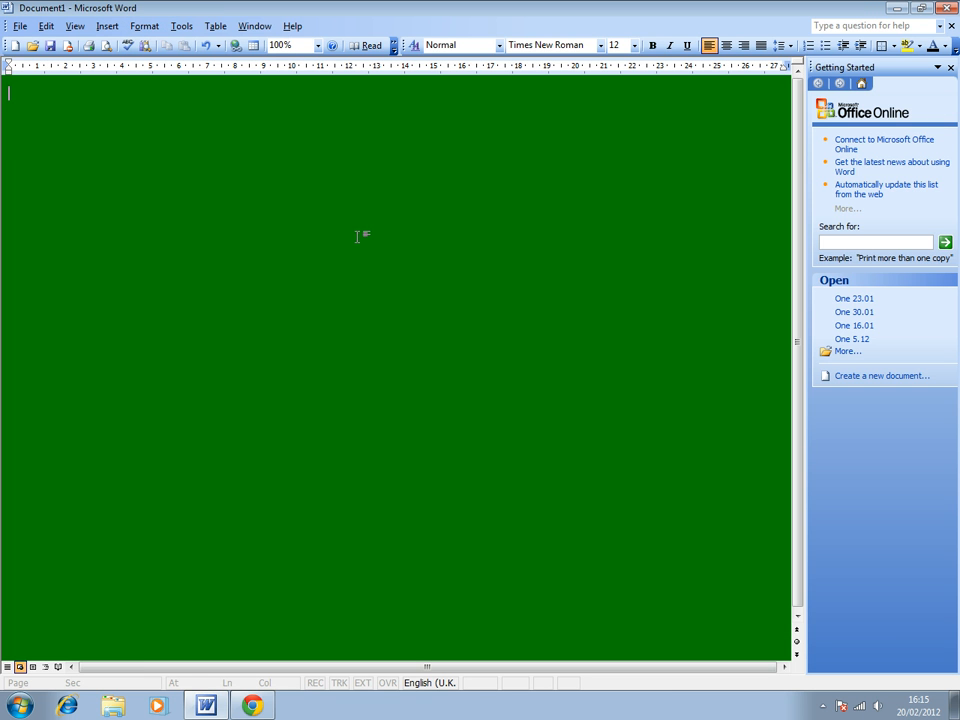
mouse_move(143, 25)
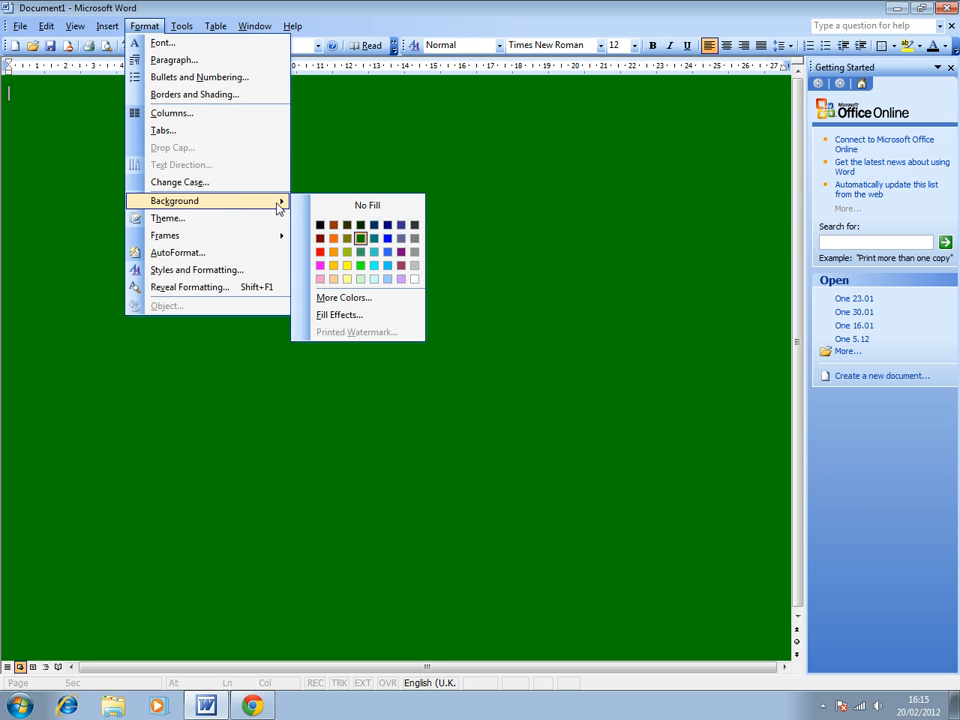
mouse_move(343, 298)
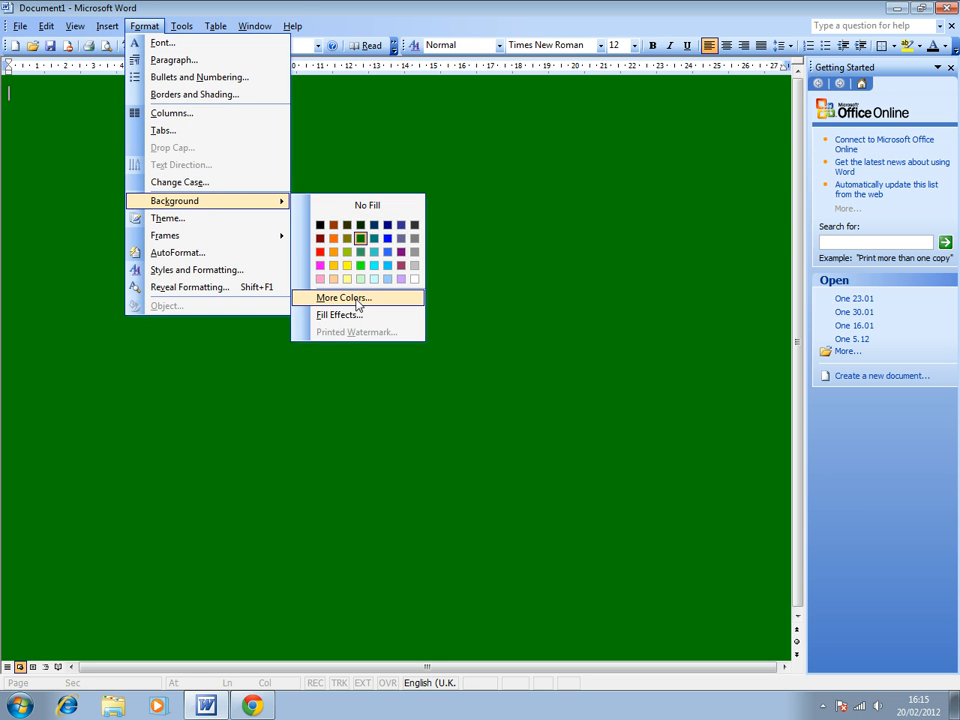
- Reapply the pale cream hexagon through More Colors, replacing the green background
left_click(343, 297)
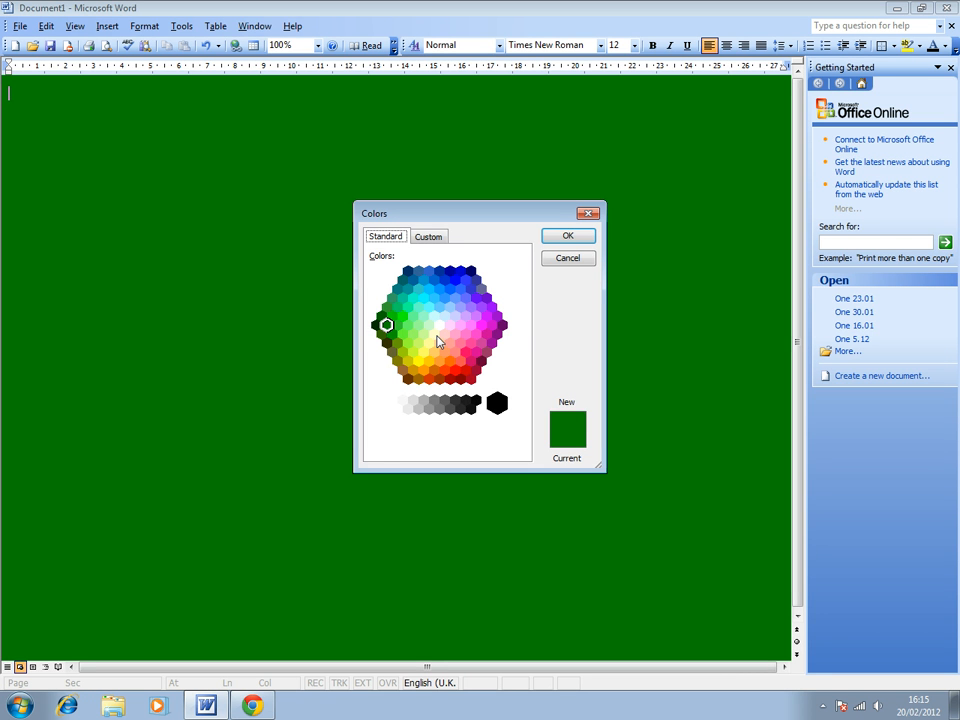
left_click(435, 333)
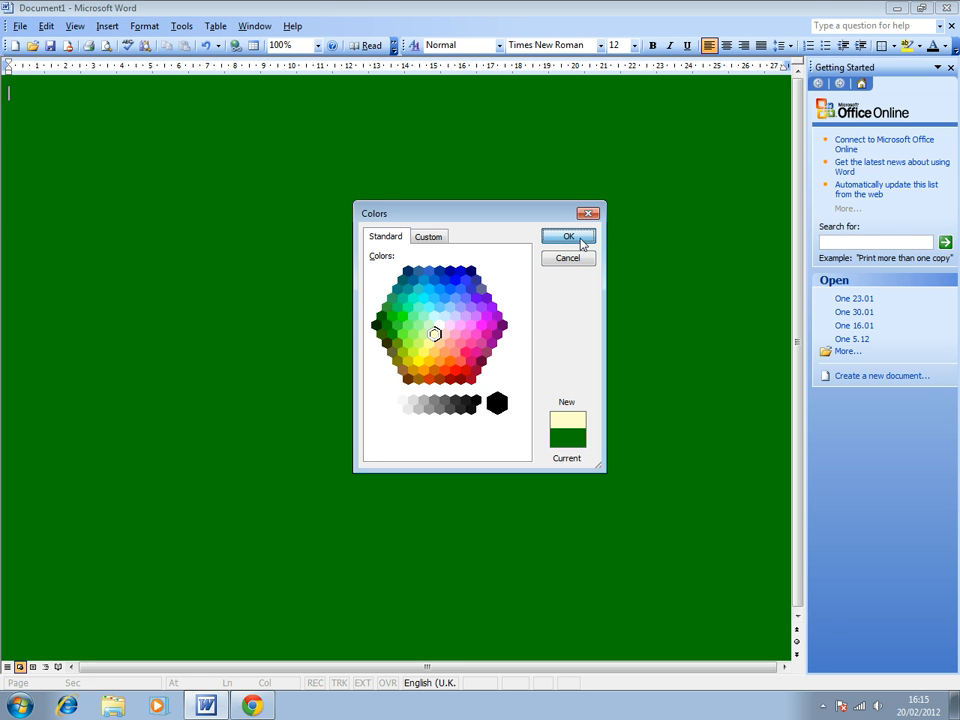
left_click(568, 236)
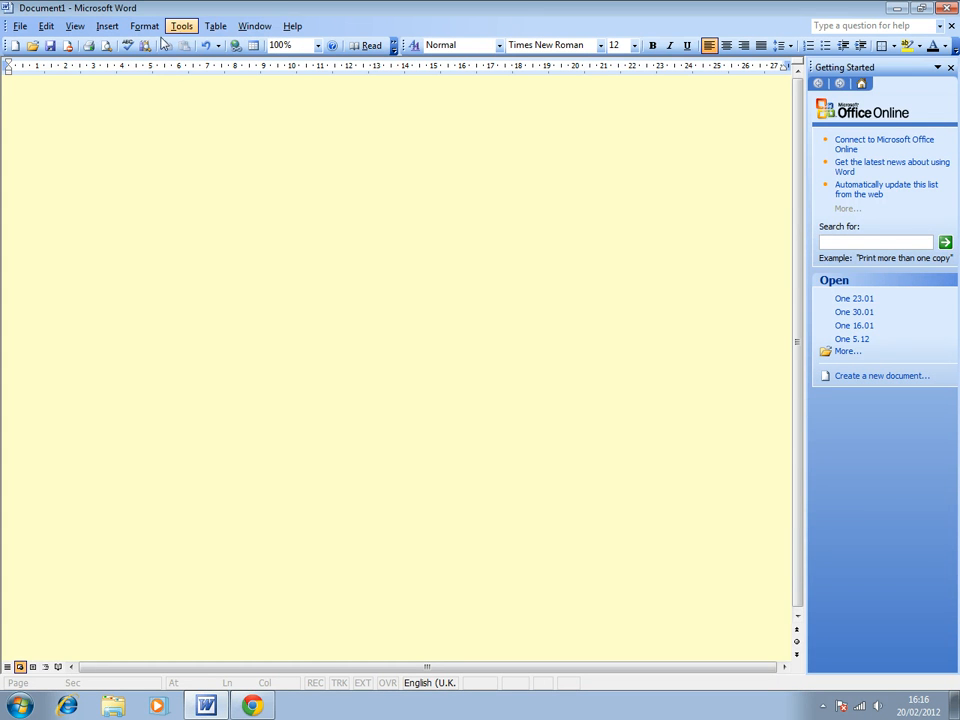
- Set the page background to No Fill and return the cursor to the page
left_click(144, 25)
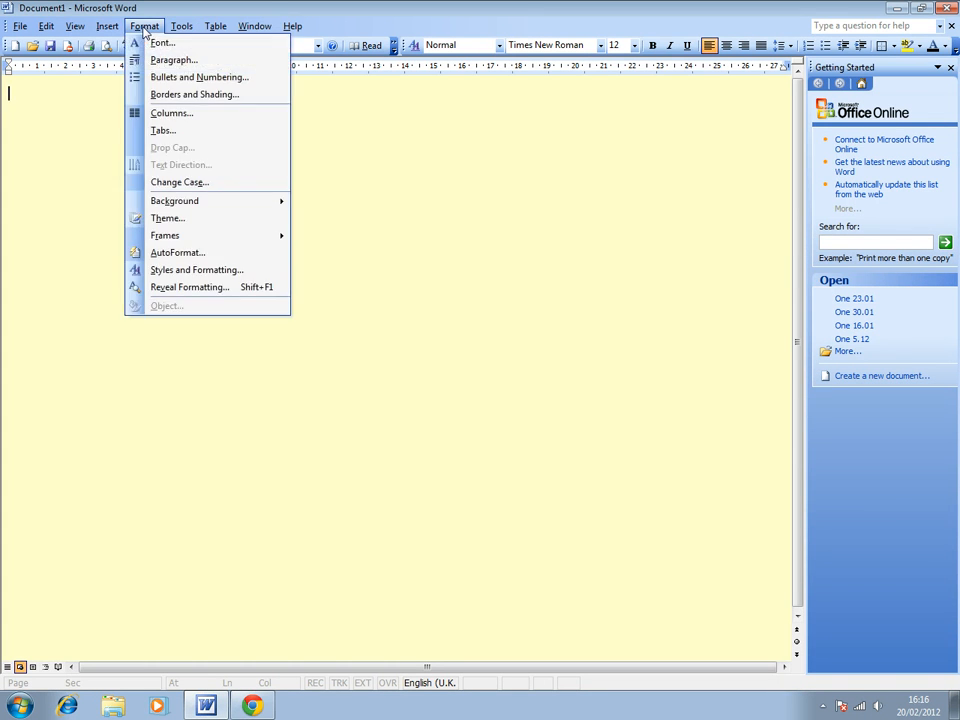
mouse_move(174, 201)
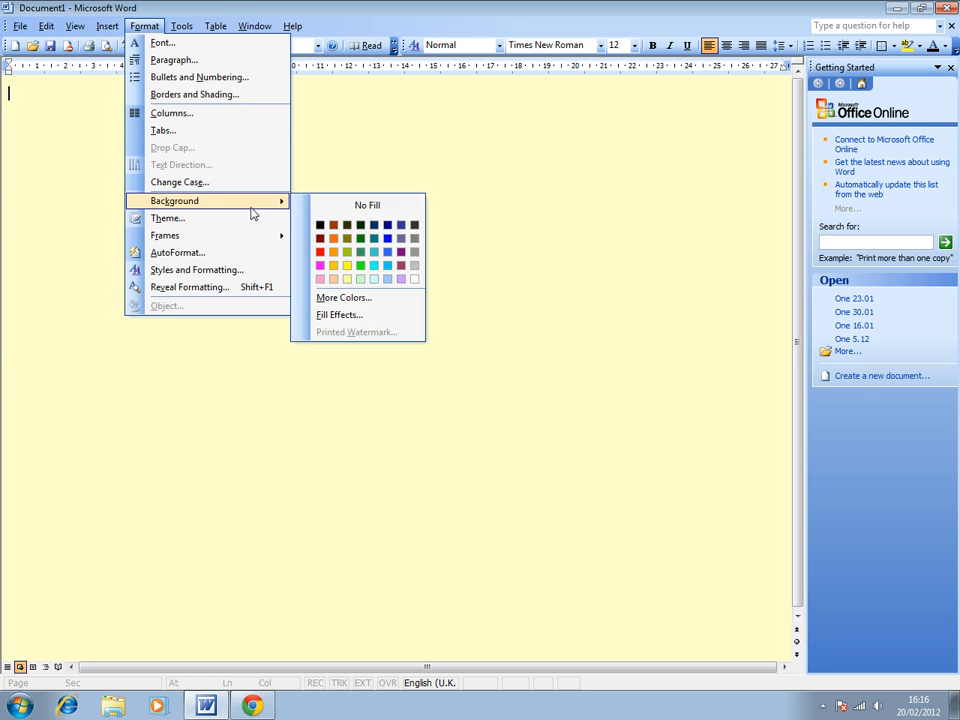
mouse_move(367, 205)
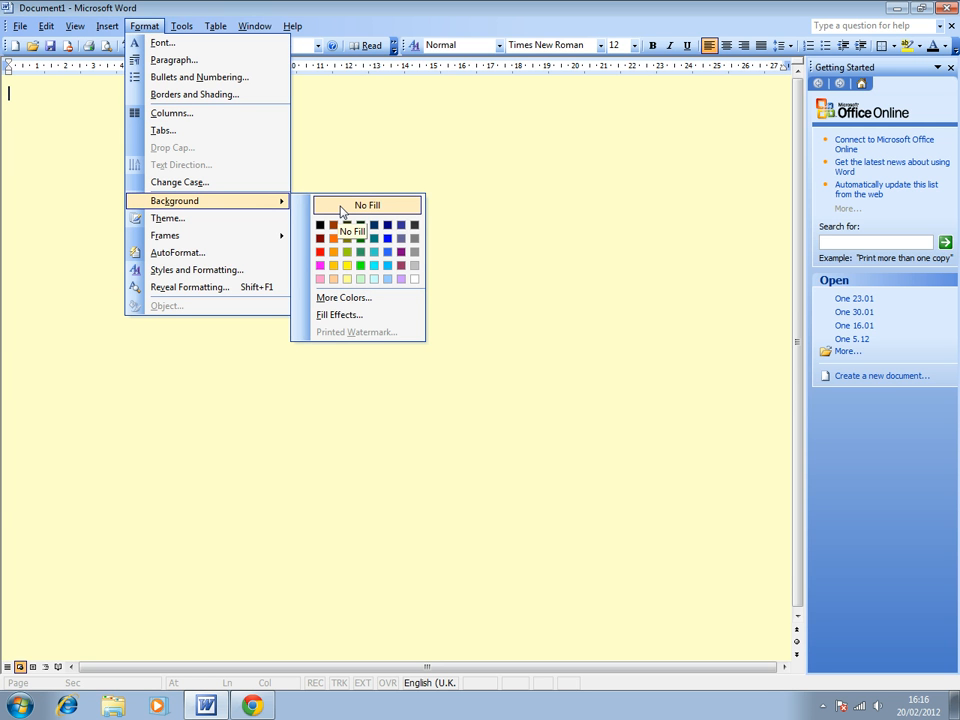
mouse_move(366, 205)
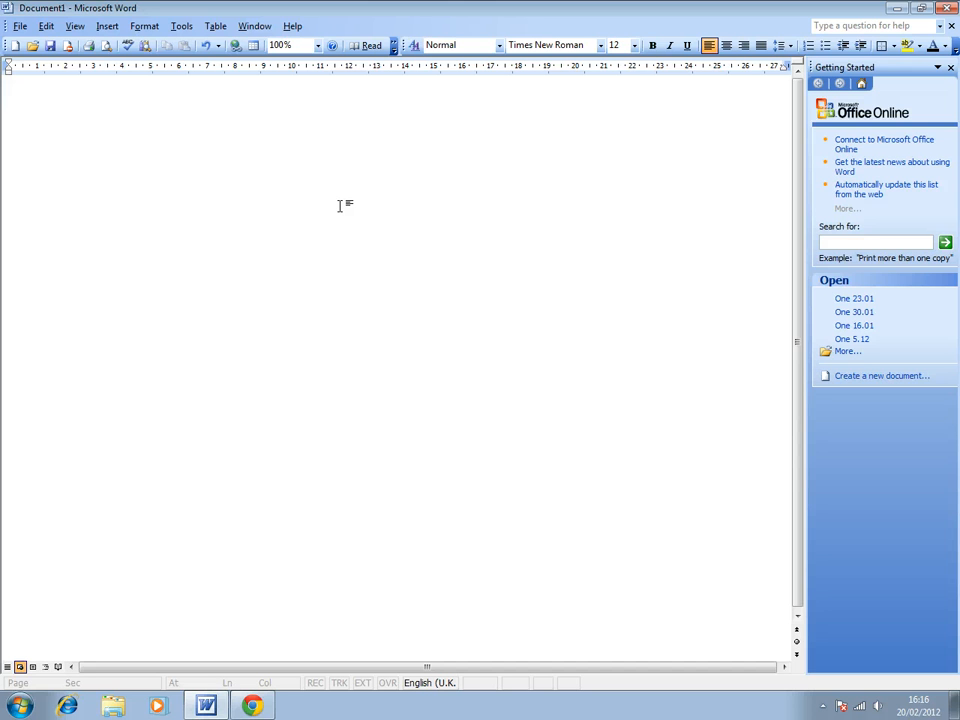
left_click(10, 93)
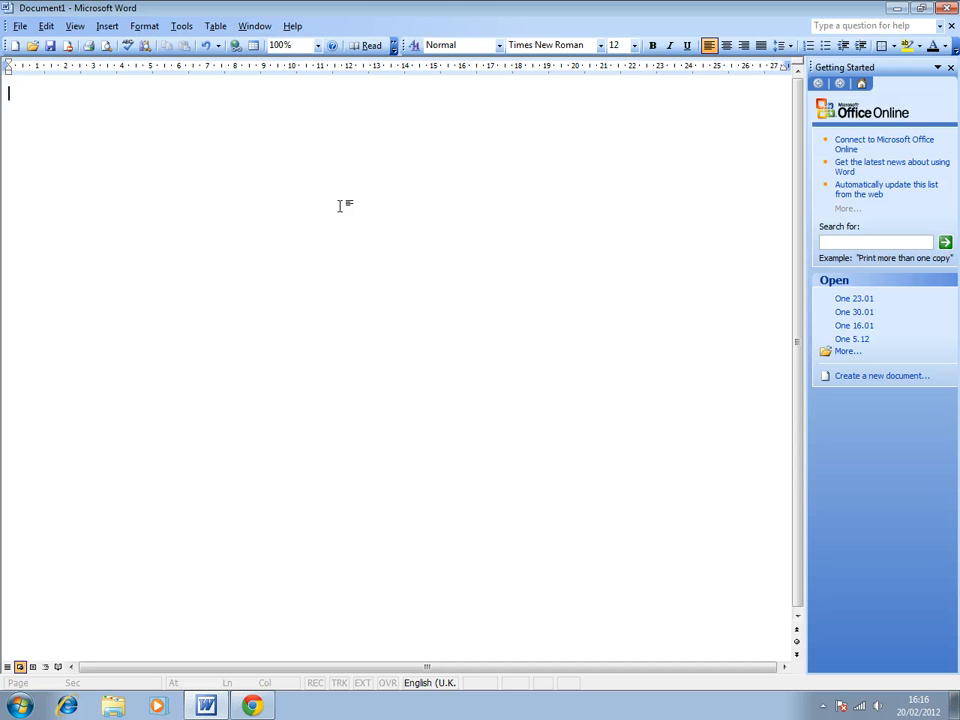